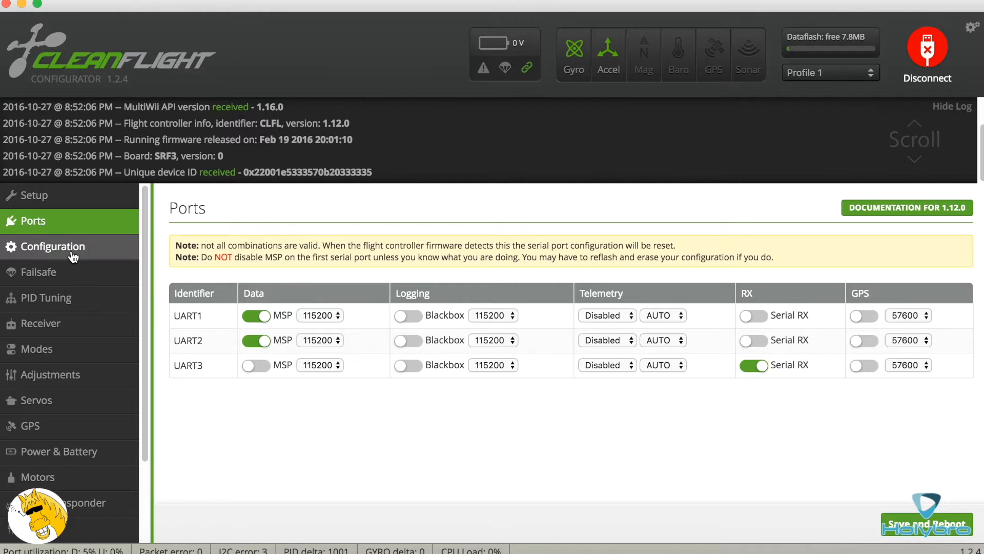
Step: Open the Configuration page of Cleanflight Configurator
left_click(52, 246)
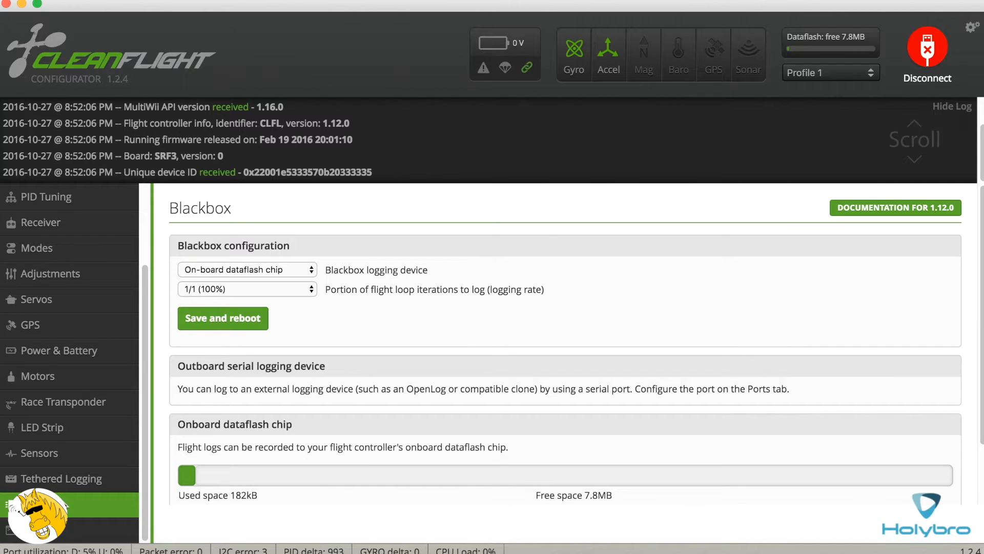
mouse_move(367, 146)
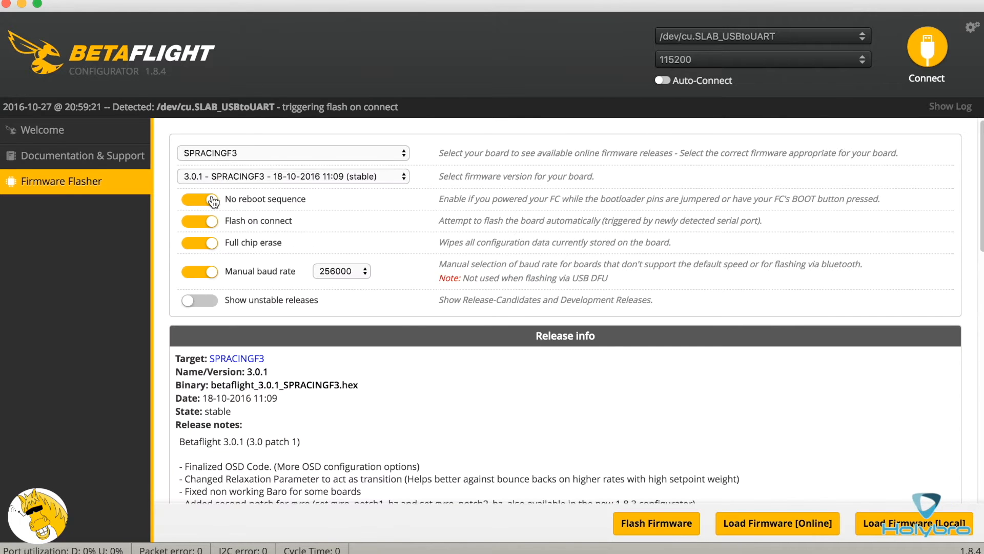
Step: Finish flashing Betaflight 3.0.1 and open the connected board's Configuration page
left_click(656, 523)
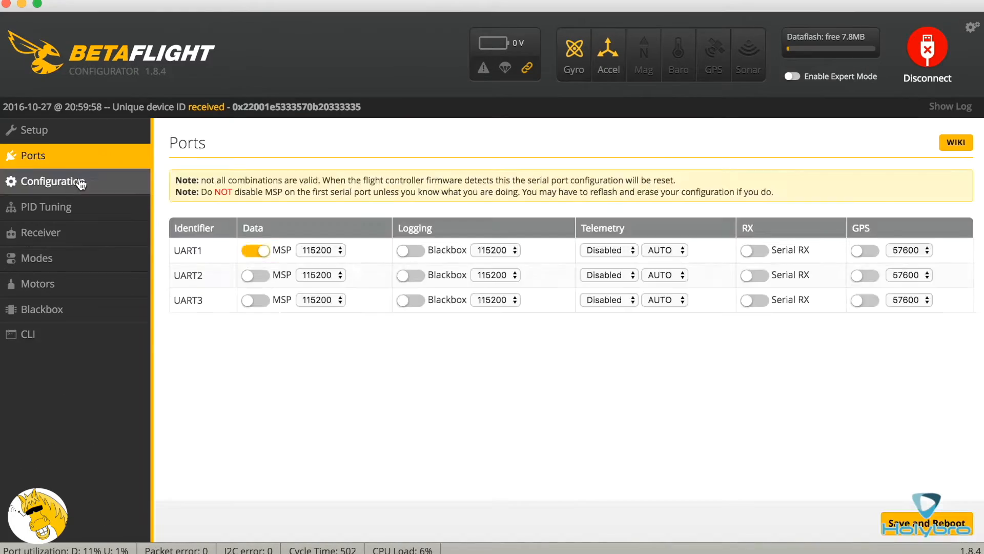
left_click(53, 181)
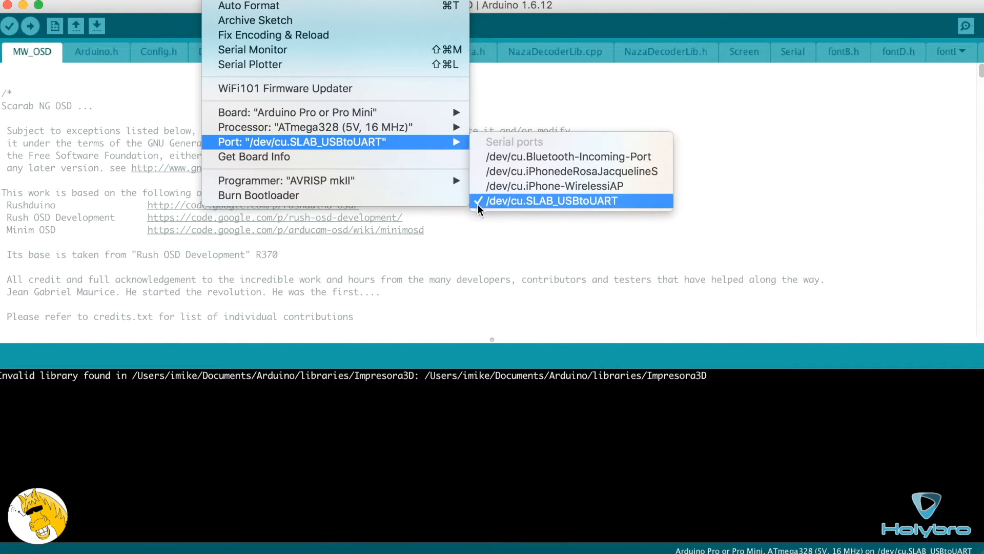
Step: Select /dev/cu.SLAB_USBtoUART as the Arduino upload port
left_click(30, 25)
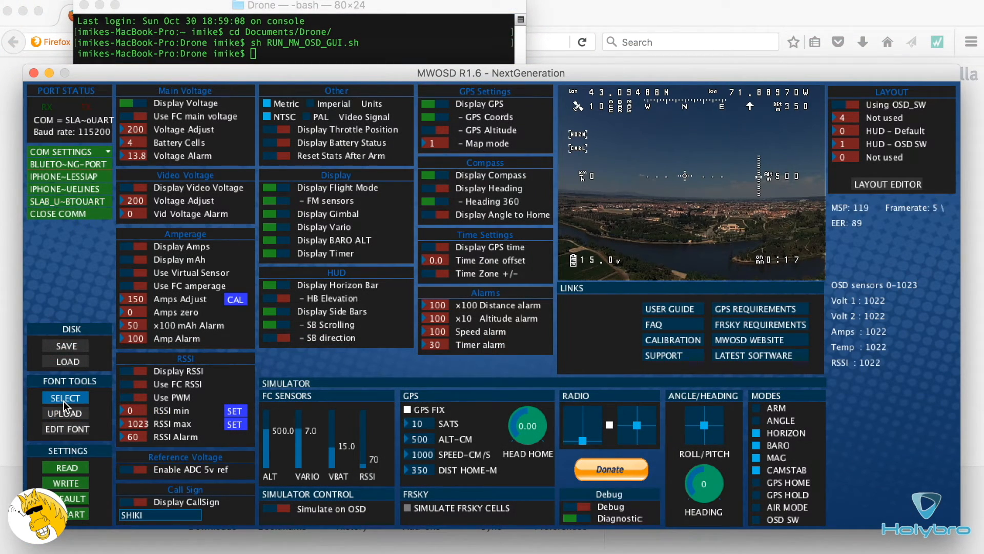
Step: Load the default bold.mcm font in MWOSD GUI and upload it to the OSD
left_click(65, 397)
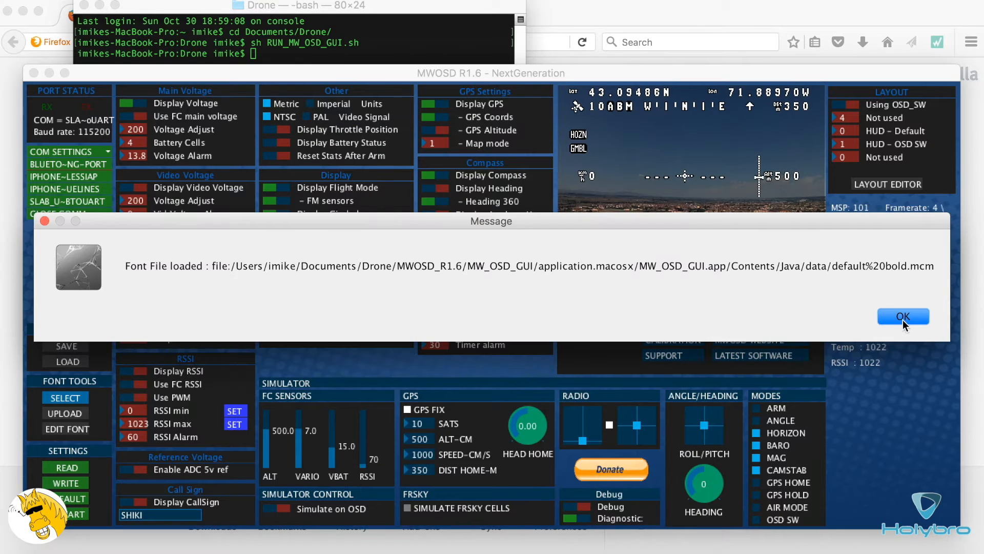
left_click(903, 316)
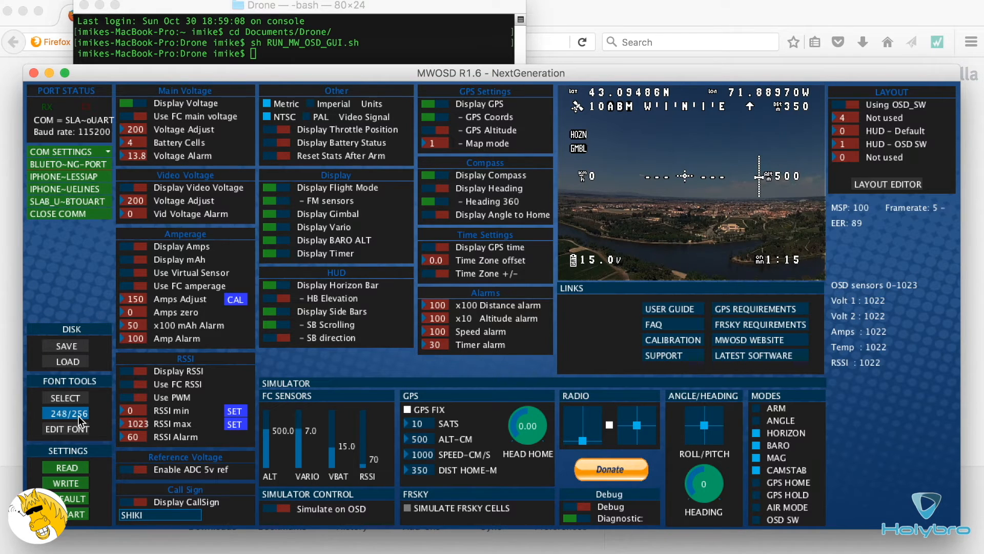
left_click(65, 413)
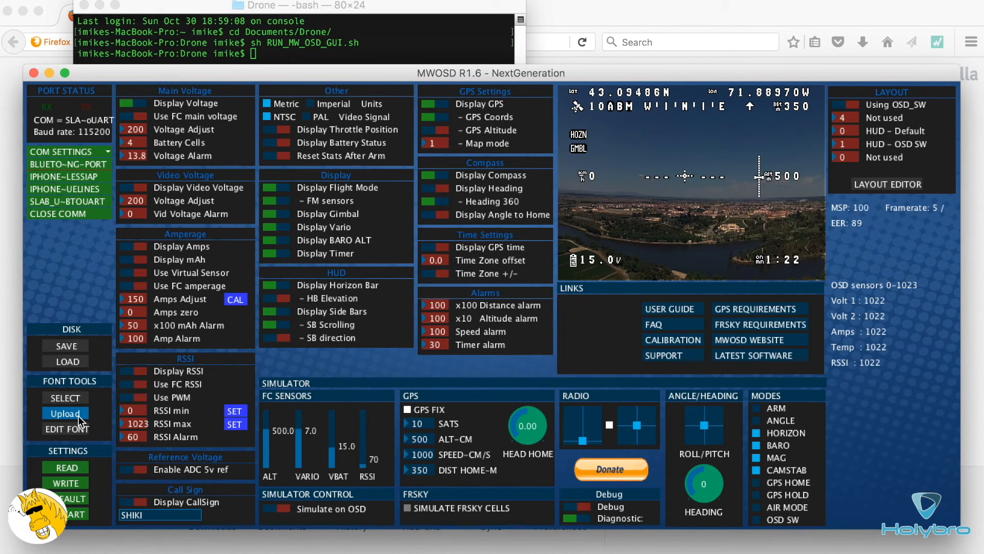